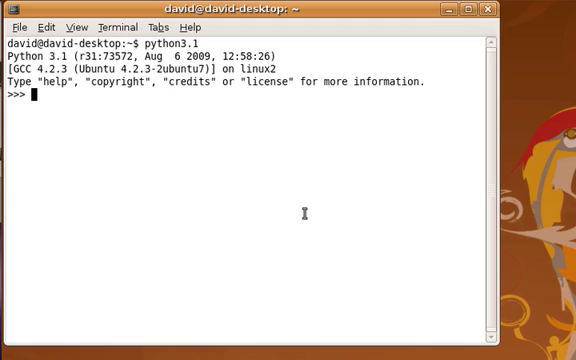
- Enter import cTurtle to load the turtle module into the Python shell
type("import")
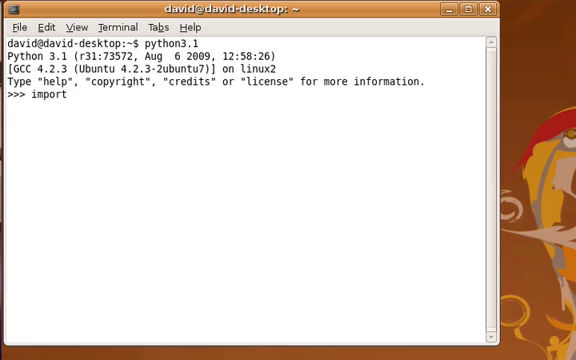
type("c")
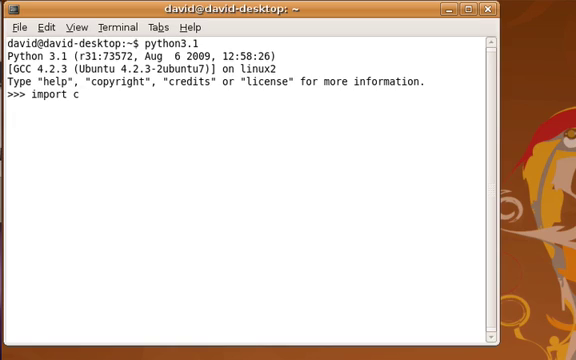
type("Turtle")
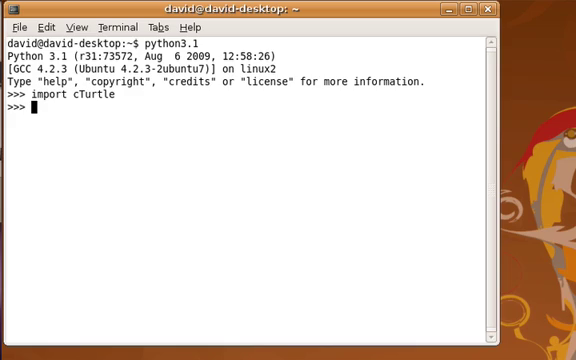
- Compose fred = cTurtle.Turtle(), fixing the closing parenthesis after a first attempt
type("fred")
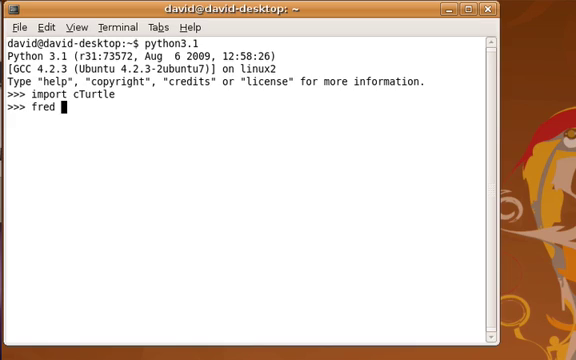
type("=")
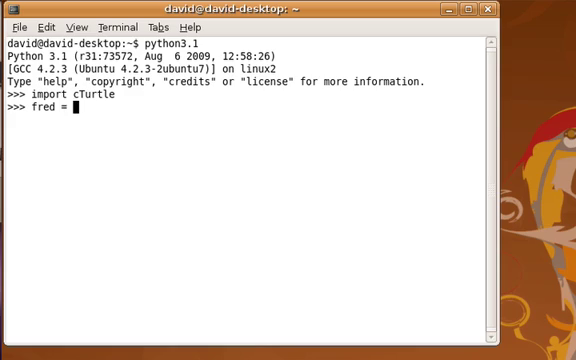
type("cTr")
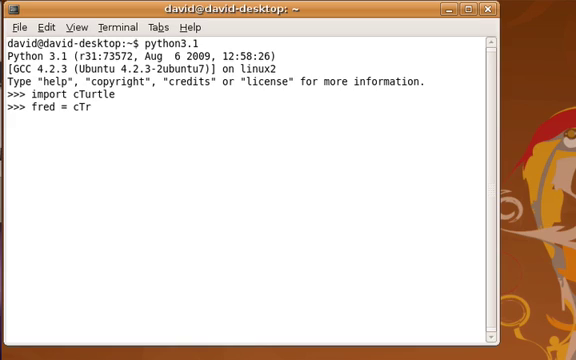
type("urtle")
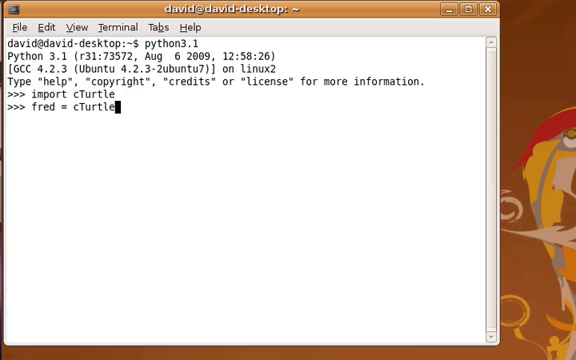
type(".")
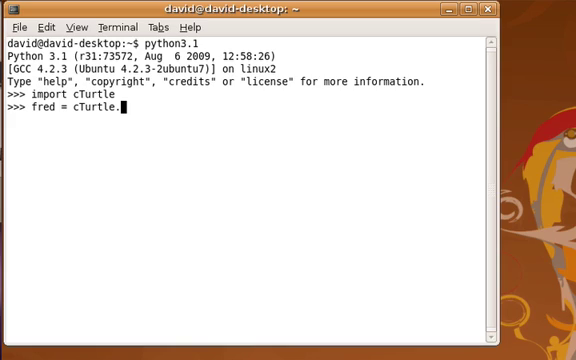
type("turtle")
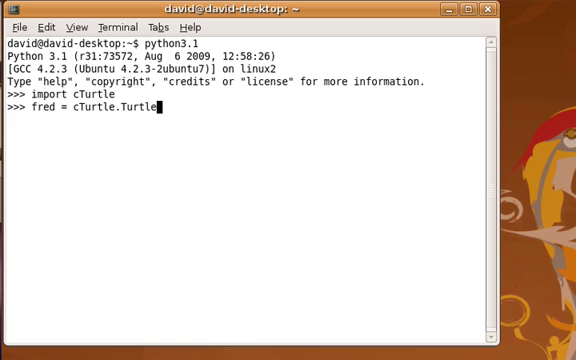
type("()")
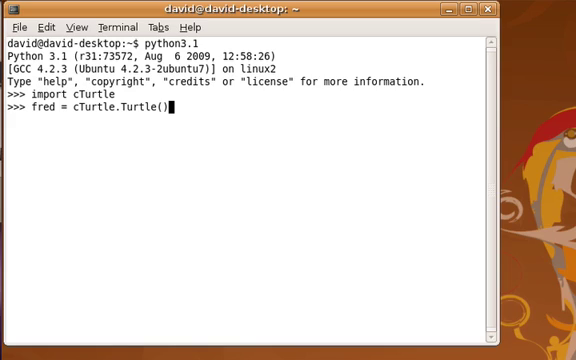
key("Return")
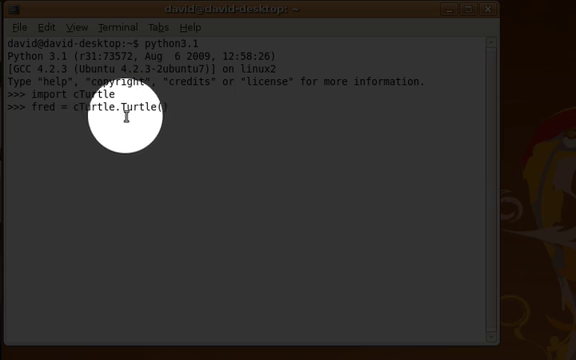
type(")")
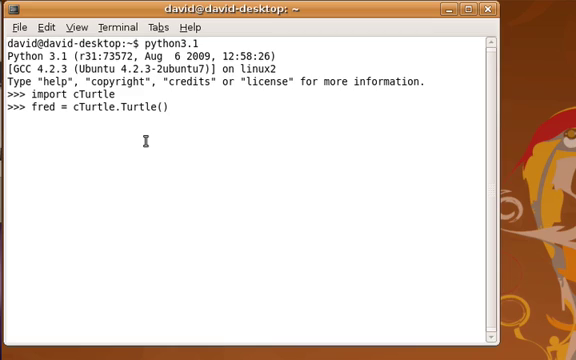
- Run fred = cTurtle.Turtle() so the turtle graphics window appears
key("Return")
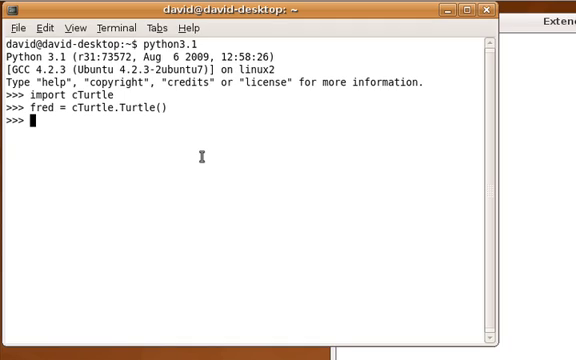
- Enter fred.forward(100) to draw a 100-unit line to the right
type("fred")
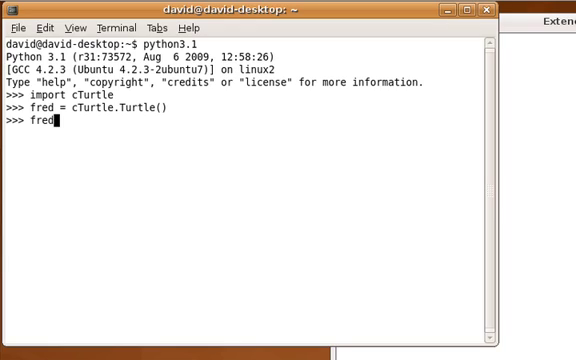
type(".")
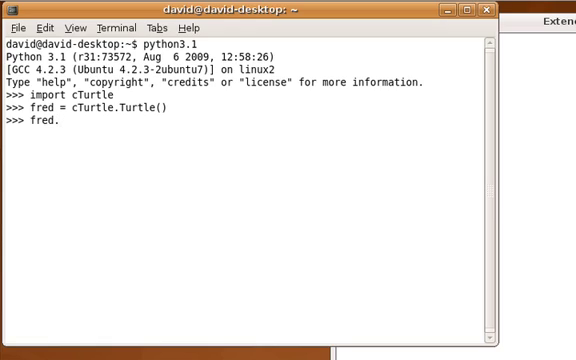
type("forward")
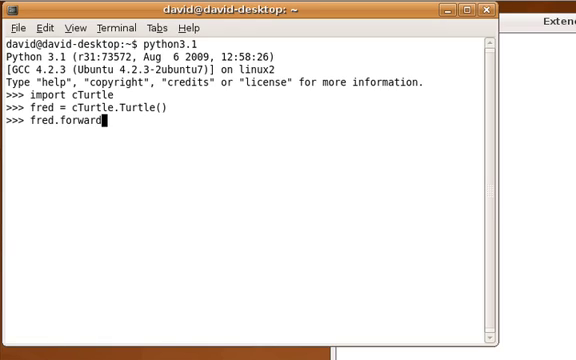
type("(")
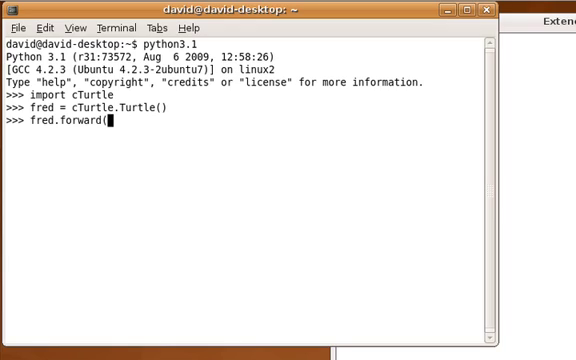
type("100)")
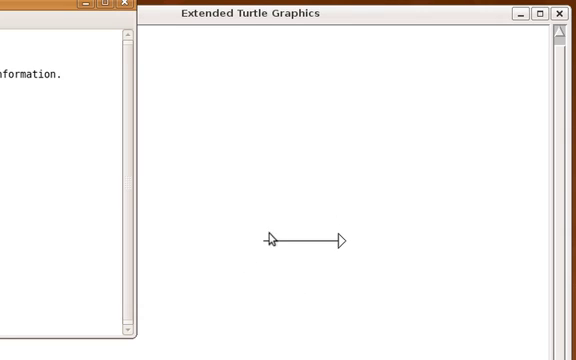
mouse_move(263, 240)
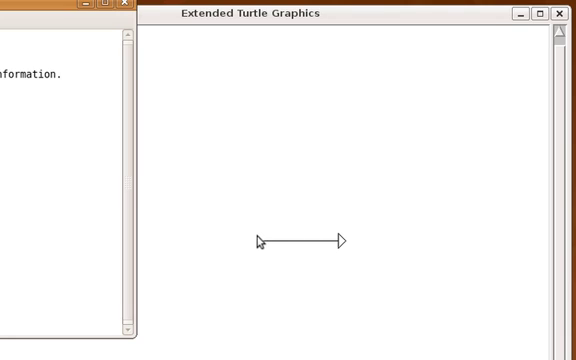
mouse_move(278, 250)
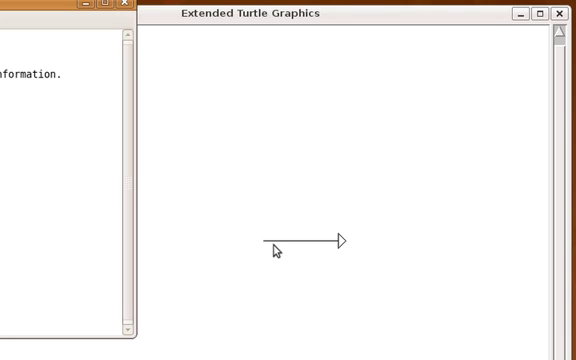
mouse_move(337, 263)
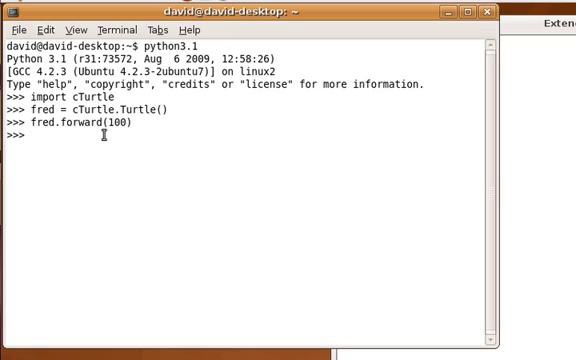
mouse_move(120, 146)
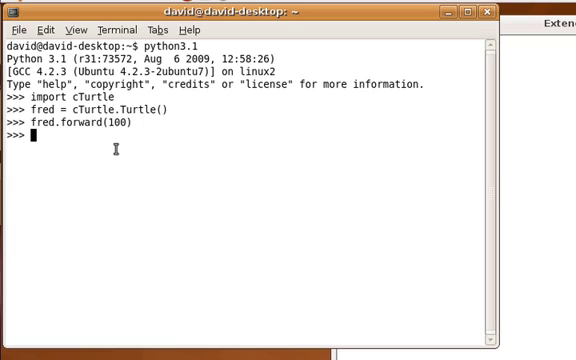
- Enter fred.left(90) so the turtle turns to face upward
type("f")
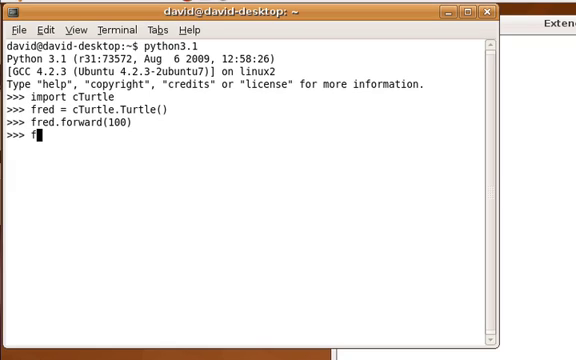
type("red.")
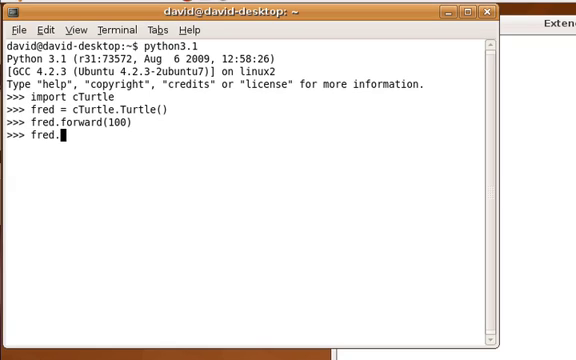
type("left")
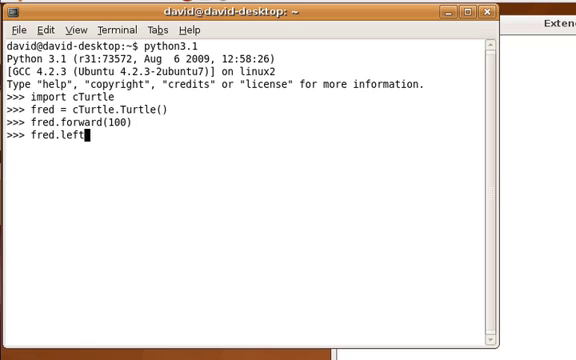
type("(")
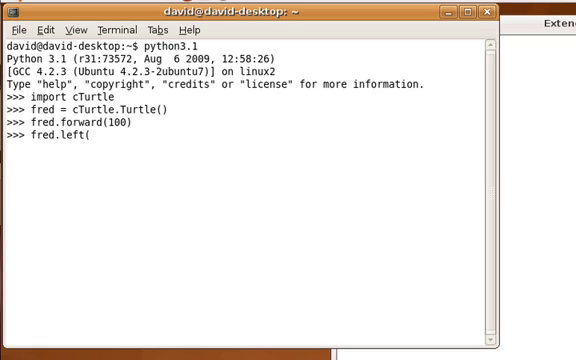
type("9")
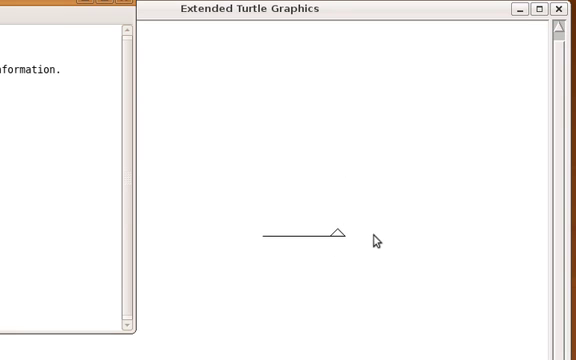
mouse_move(369, 265)
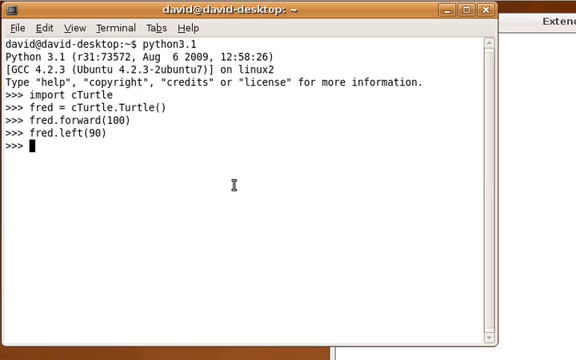
- Run fred.forward(200) to draw the 200-unit vertical line, completing the L shape
type("fred.")
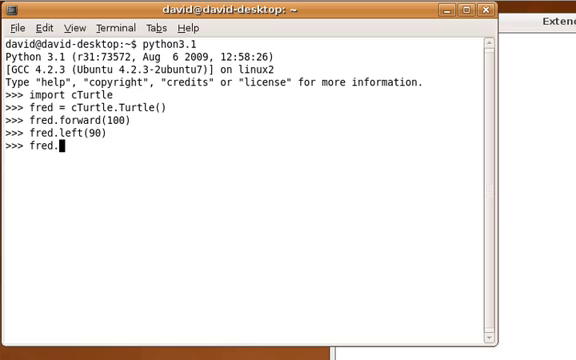
type("forward")
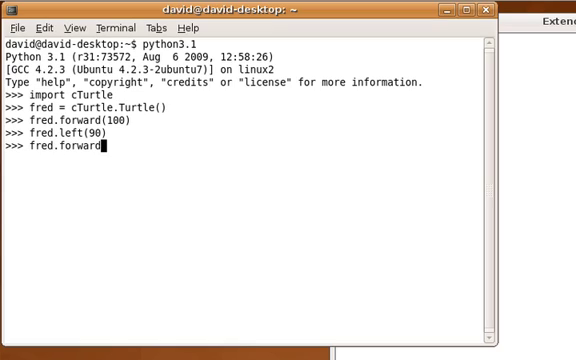
type("(200)")
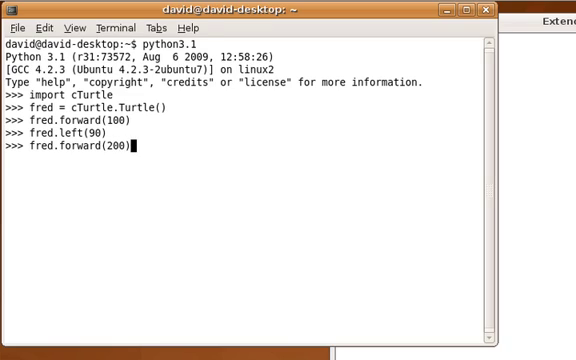
key("Return")
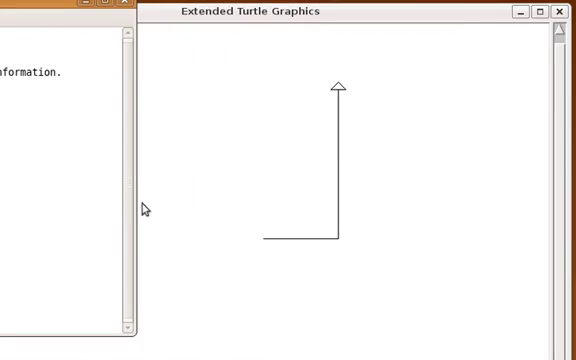
mouse_move(320, 172)
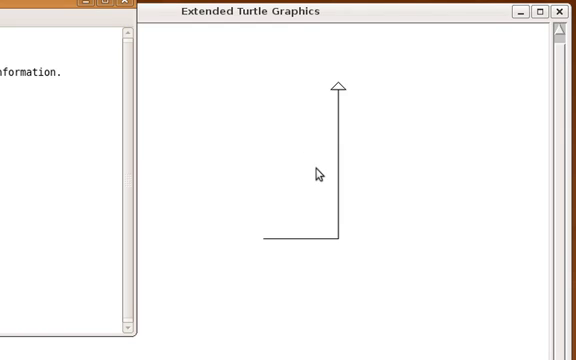
mouse_move(343, 246)
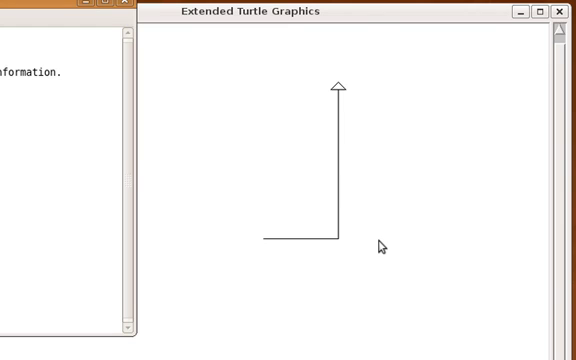
mouse_move(273, 256)
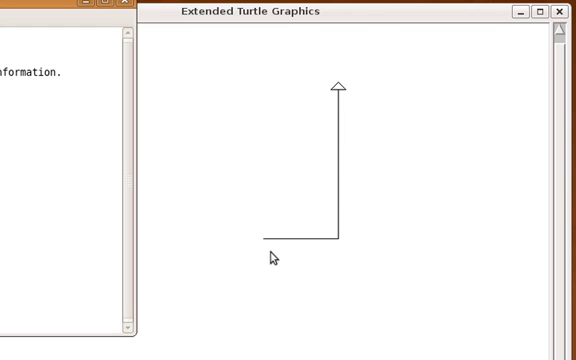